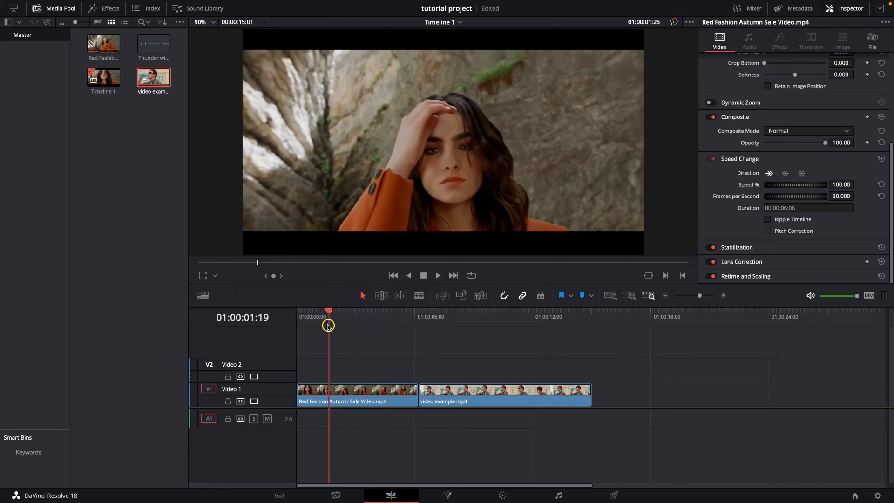
- Play the two-clip timeline briefly, then park the playhead on and select the second clip, video example.mp4
key("space")
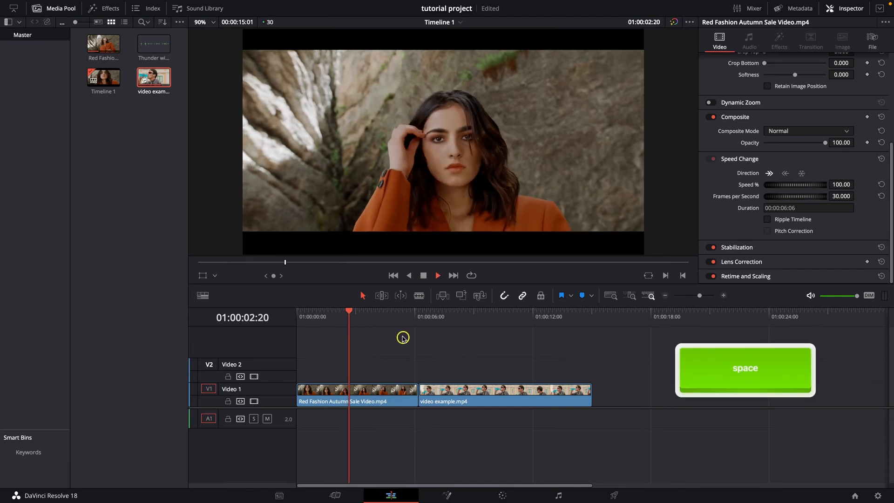
key("space")
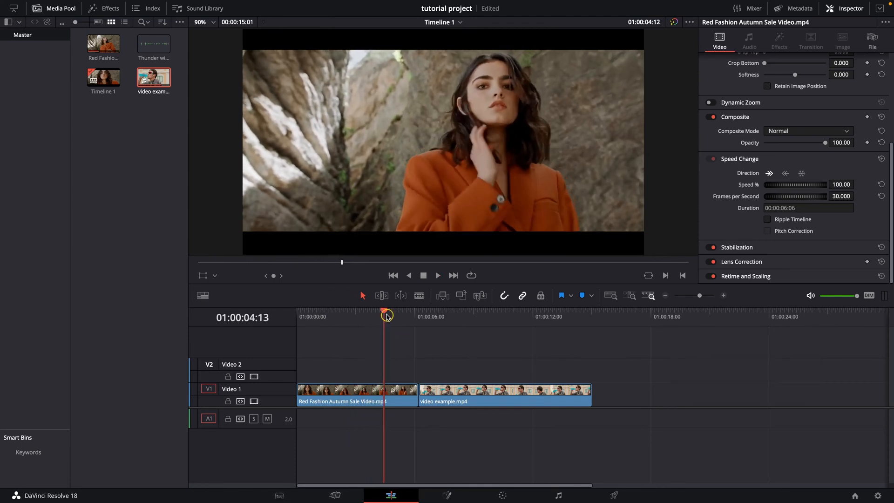
left_click(437, 275)
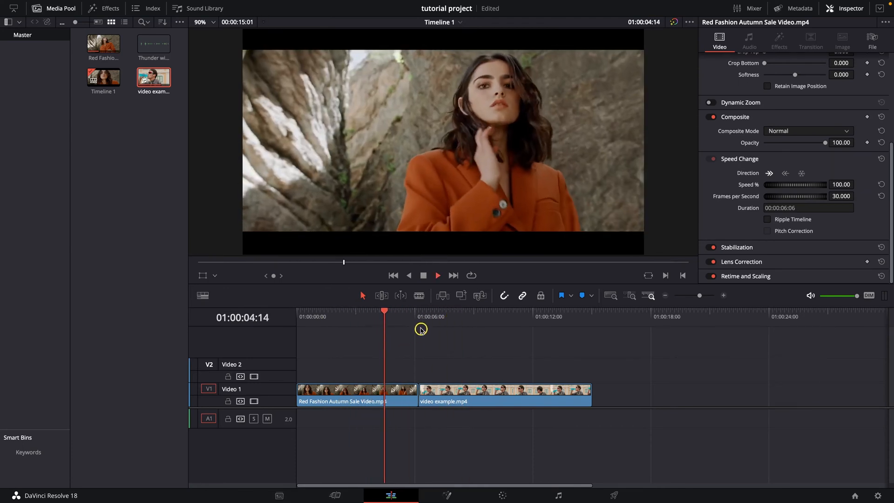
left_click(468, 316)
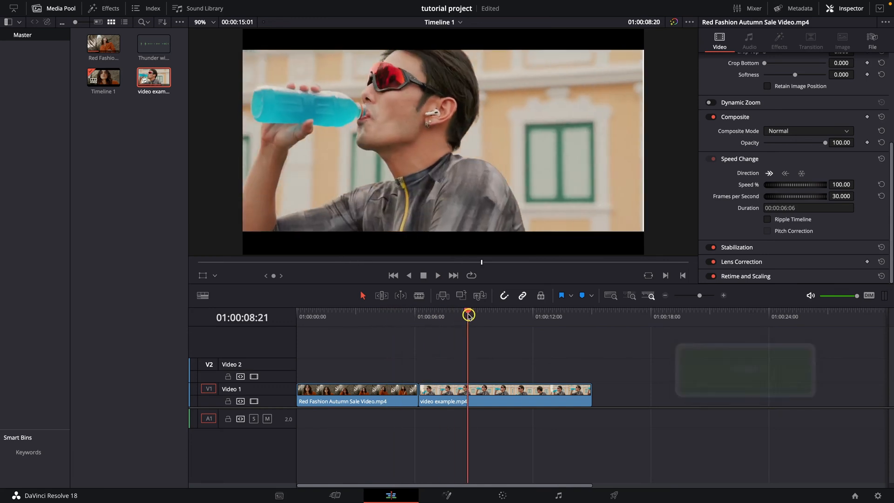
left_click(511, 316)
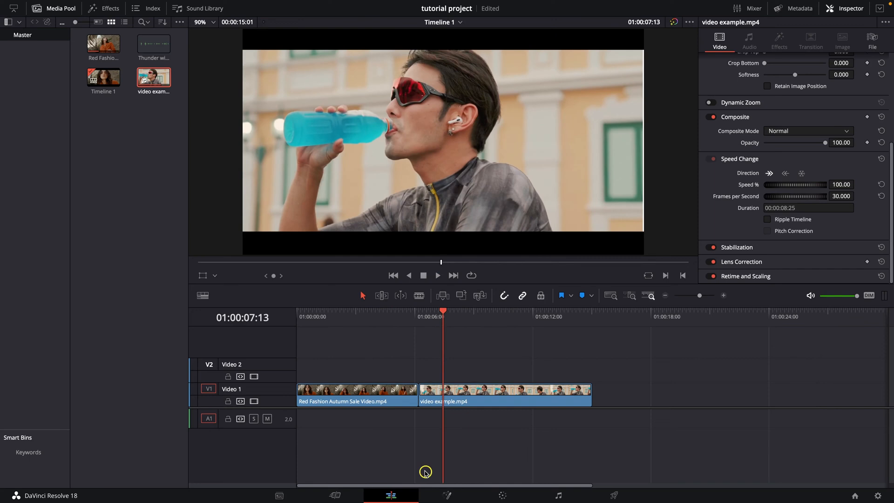
- Bring clip 02 onto the Color page and drop Sat to 0 for a black-and-white look
left_click(501, 495)
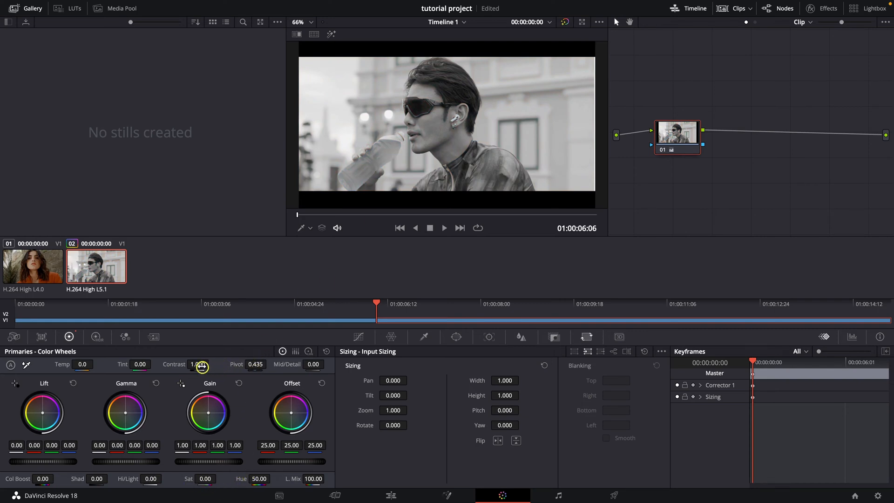
- Raise Contrast to about 1.246, lift Offset slightly, and return to the Edit page
left_click_drag(201, 365, 201, 354)
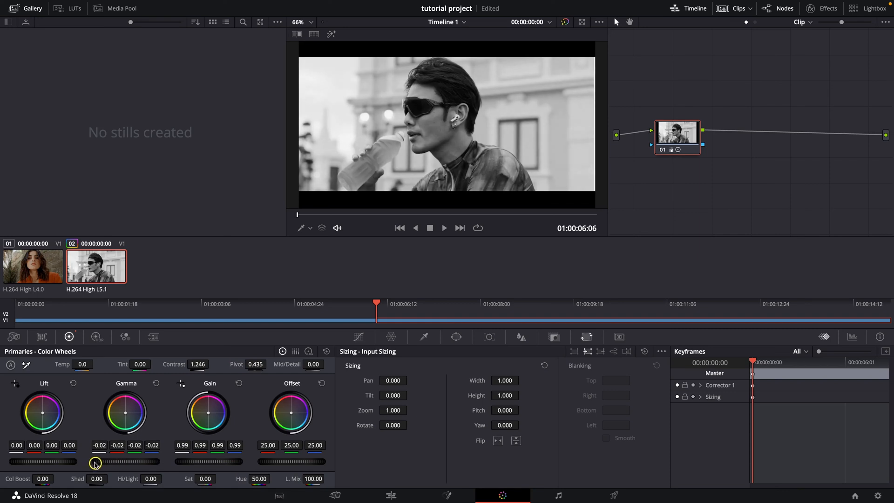
left_click_drag(95, 462, 306, 461)
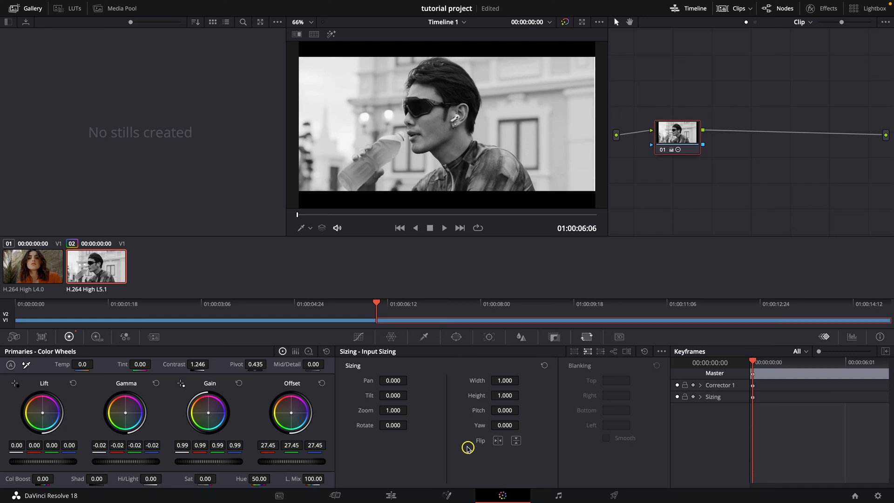
left_click(391, 495)
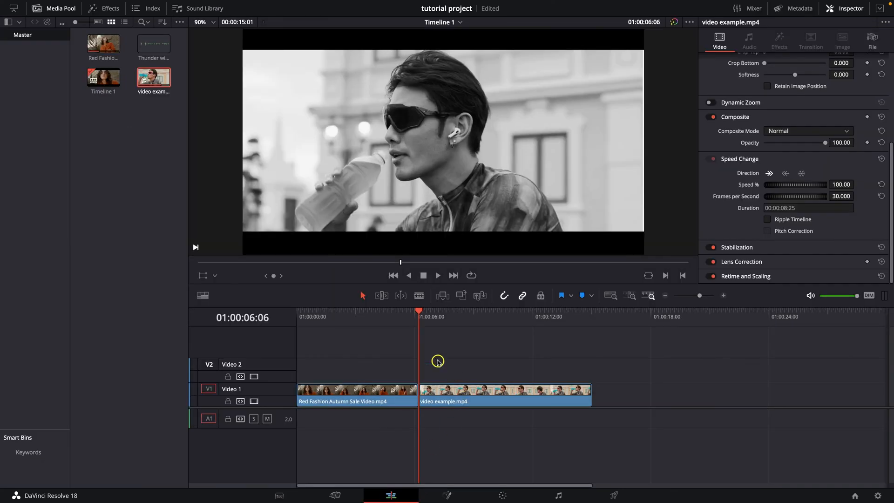
- Play from the colour first clip into the black-and-white second clip, then stop
key("space")
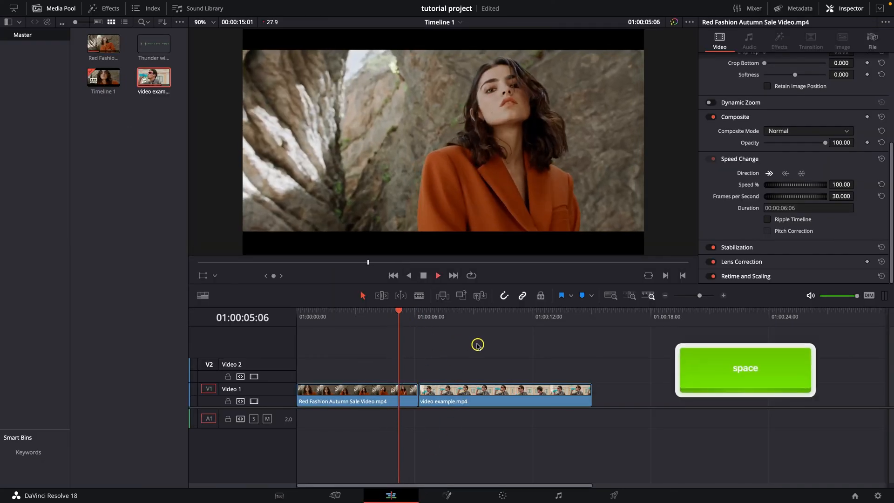
key("space")
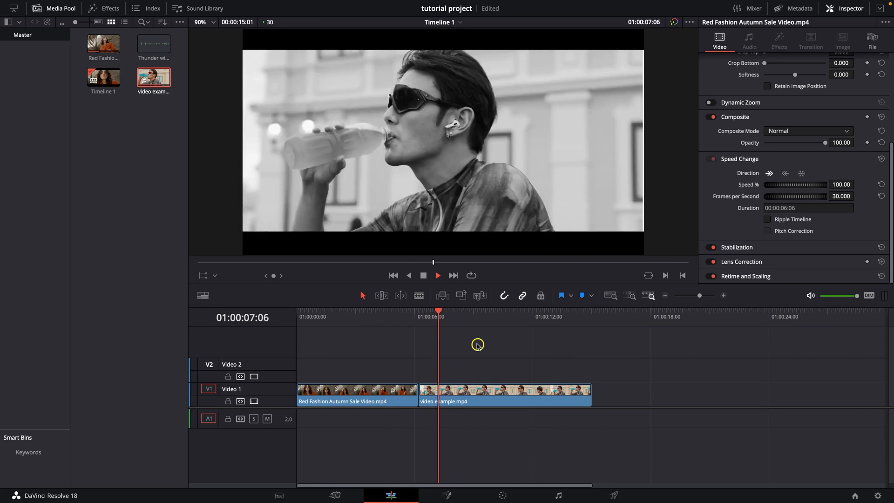